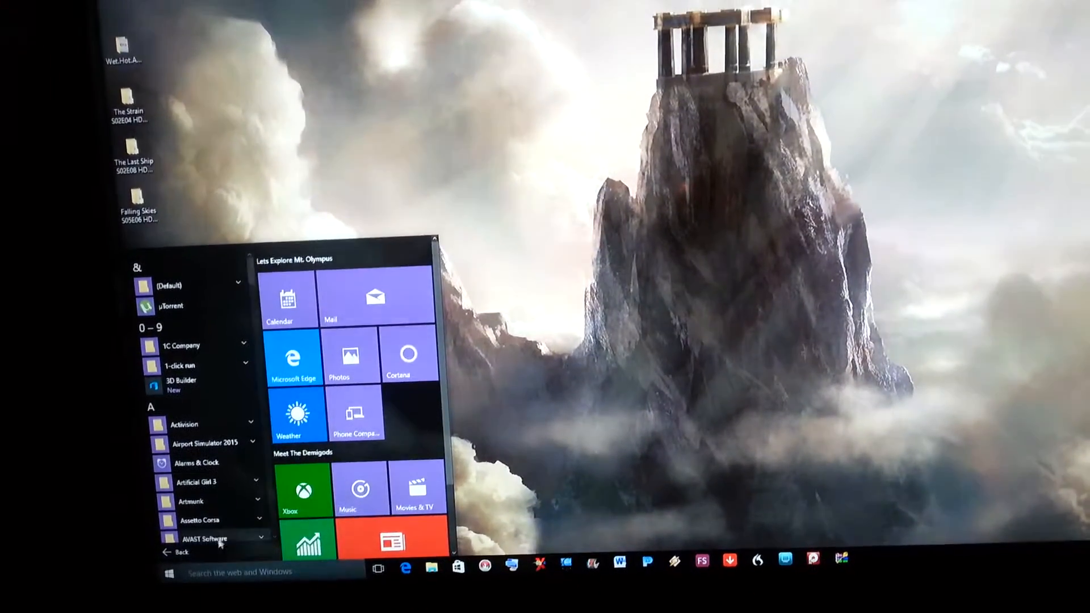
Scroll down the All apps list in the Start menu
scroll(down, 3)
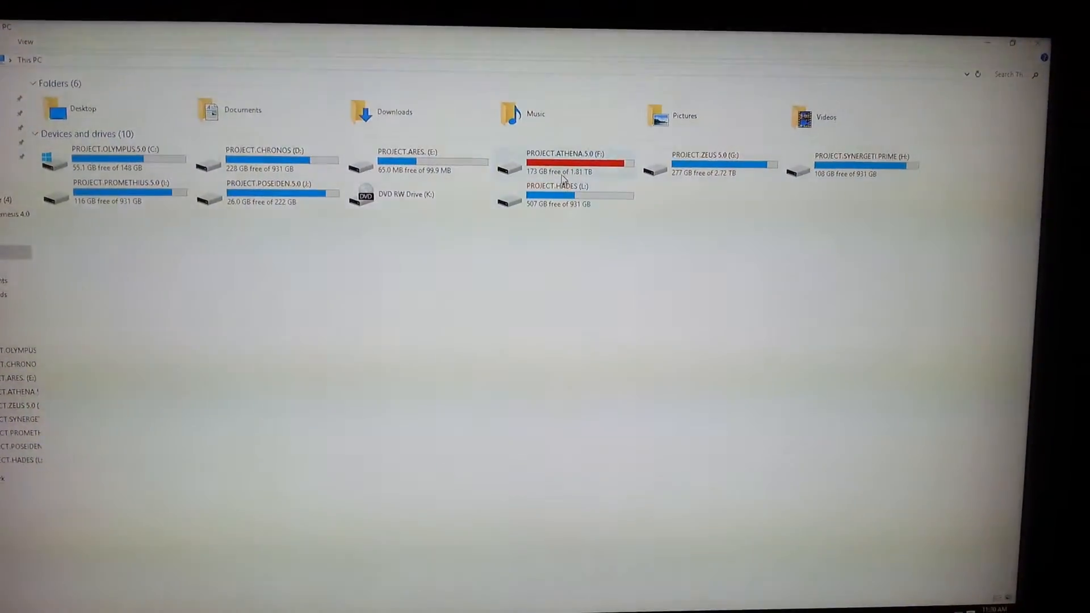
Show This PC in File Explorer with its folders and drives
double_click(568, 165)
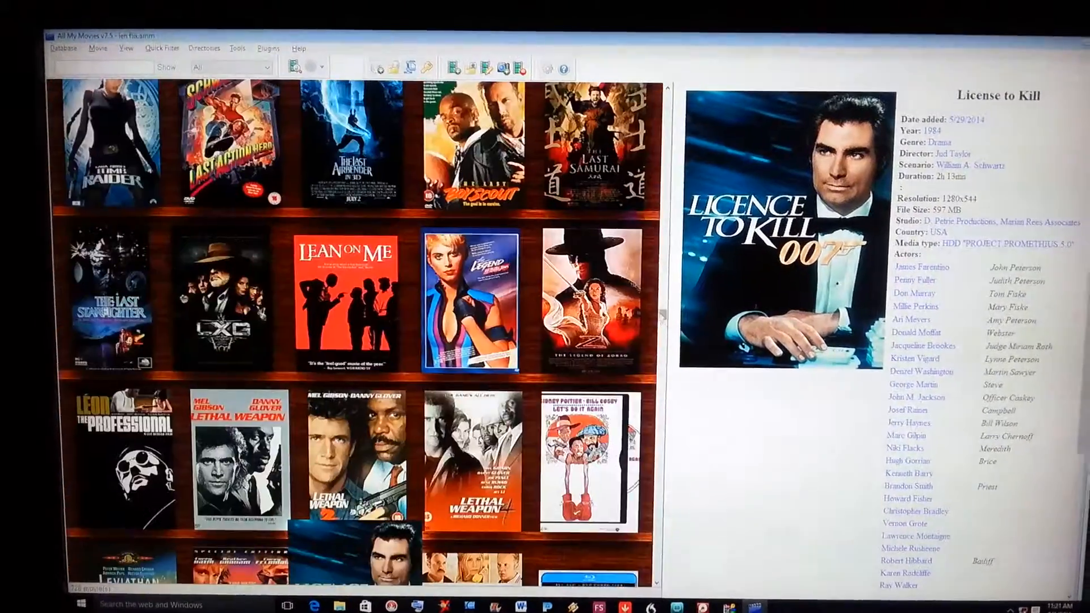
Browse the cover shelf, viewing Hollywood Chainsaw Hookers artwork and ending on Deep Blue Sea
scroll(down, 3)
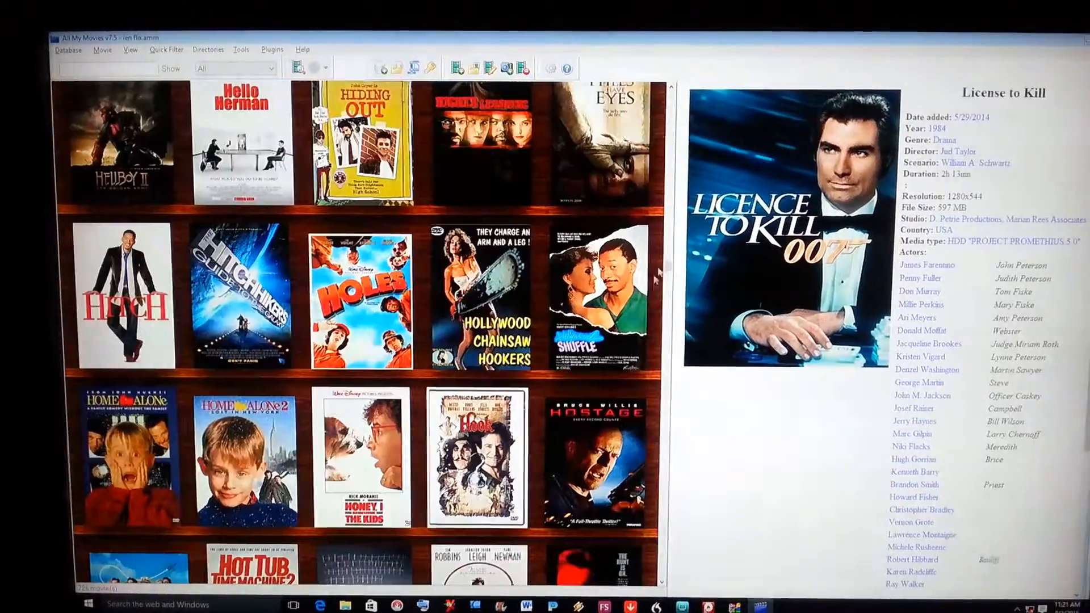
click(478, 298)
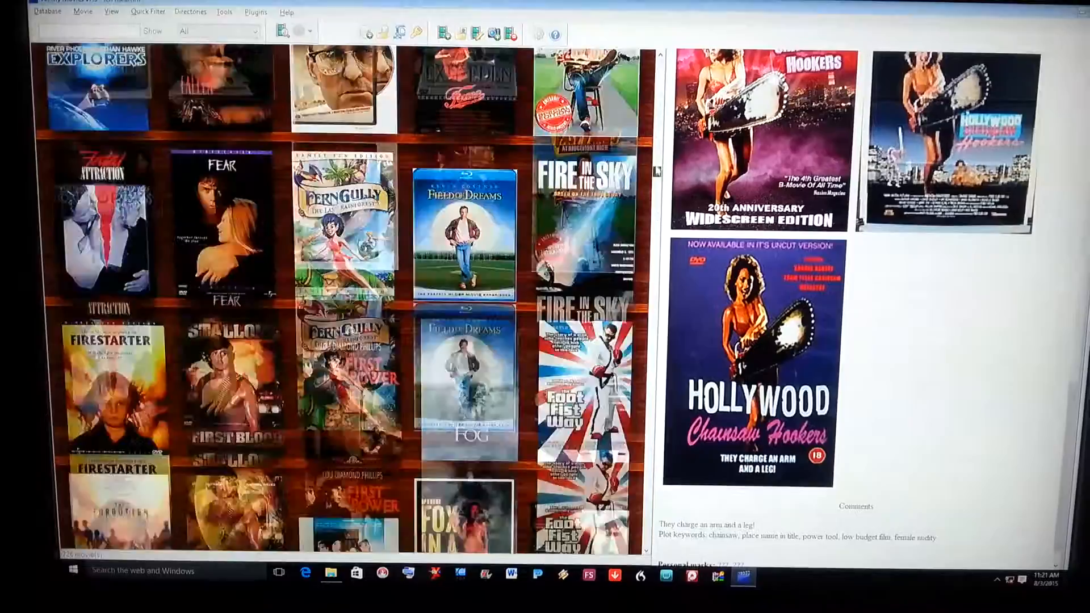
scroll(down, 3)
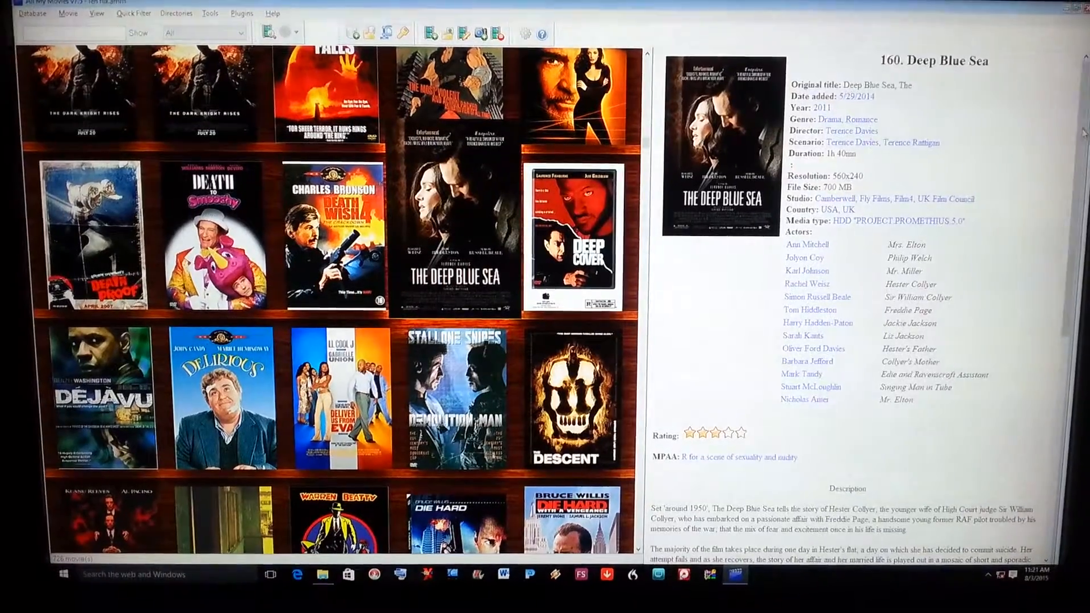
scroll(down, 3)
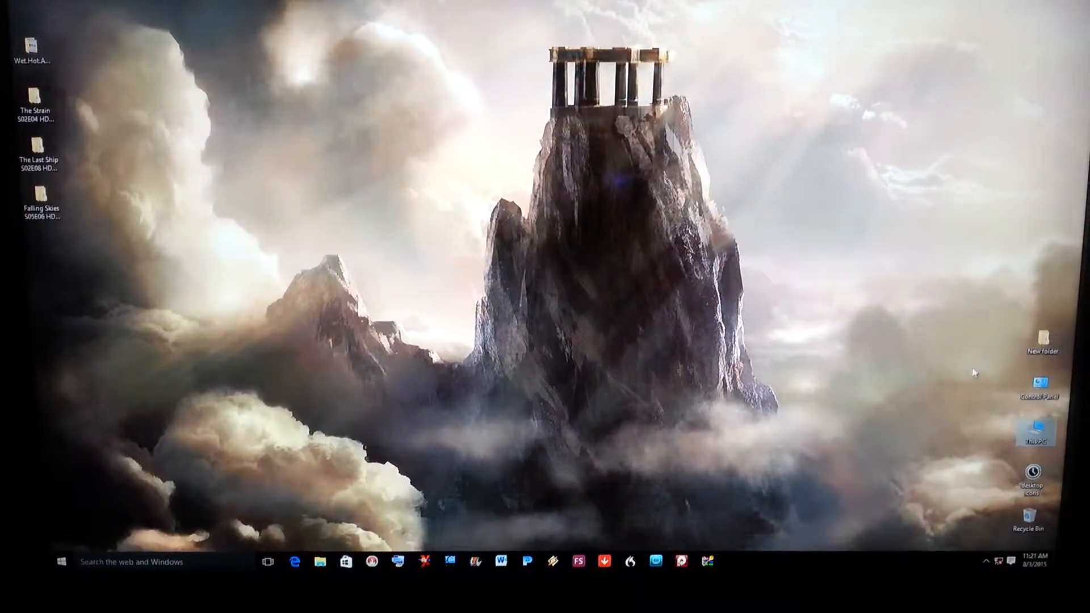
Bring up the System properties window from the This PC desktop icon
double_click(1040, 384)
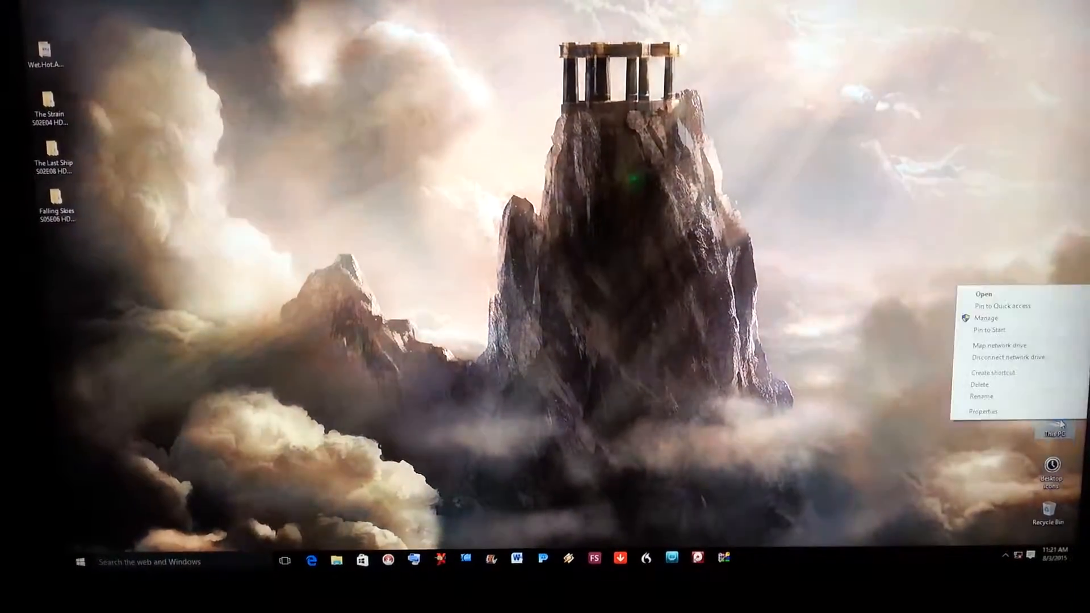
click(980, 411)
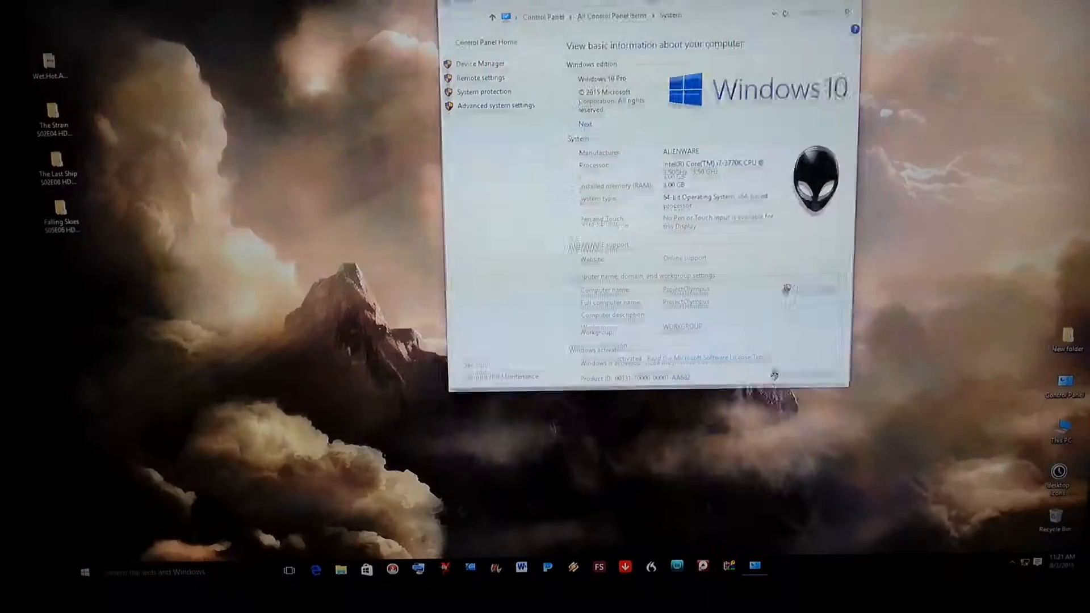